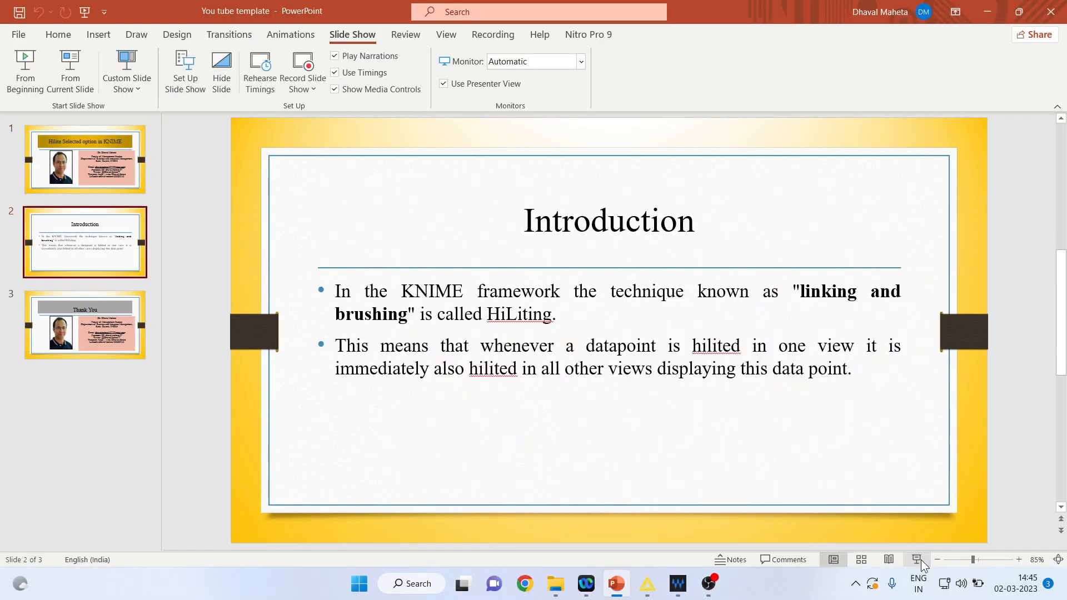
Step: Switch from the PowerPoint HiLiting slide to KNIME Analytics Platform
click(645, 584)
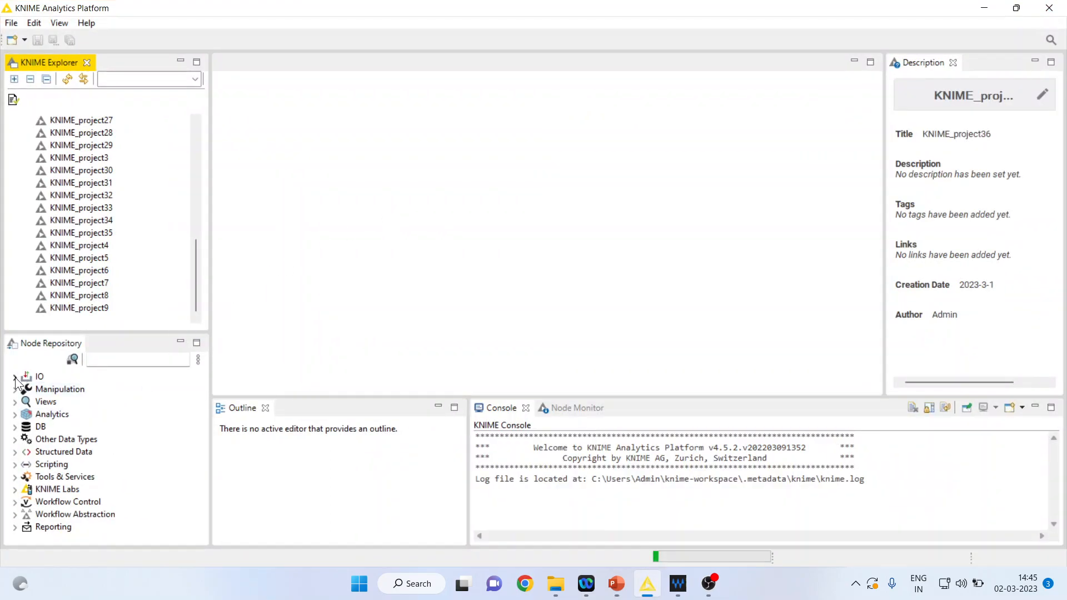
Step: Expand IO > Read in the Node Repository and select Excel Reader to show its description
click(15, 377)
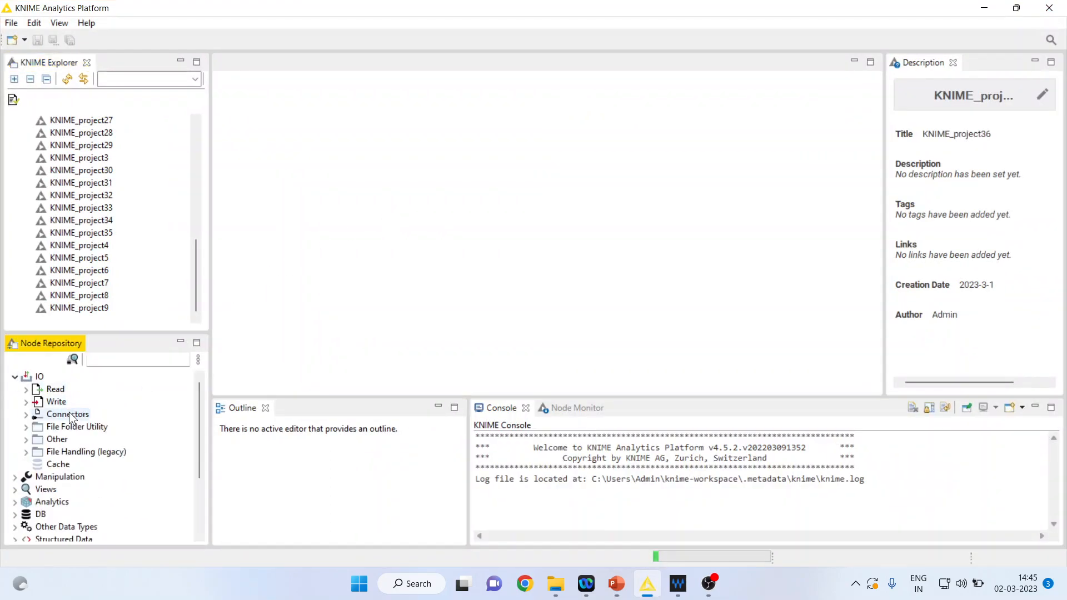
click(56, 388)
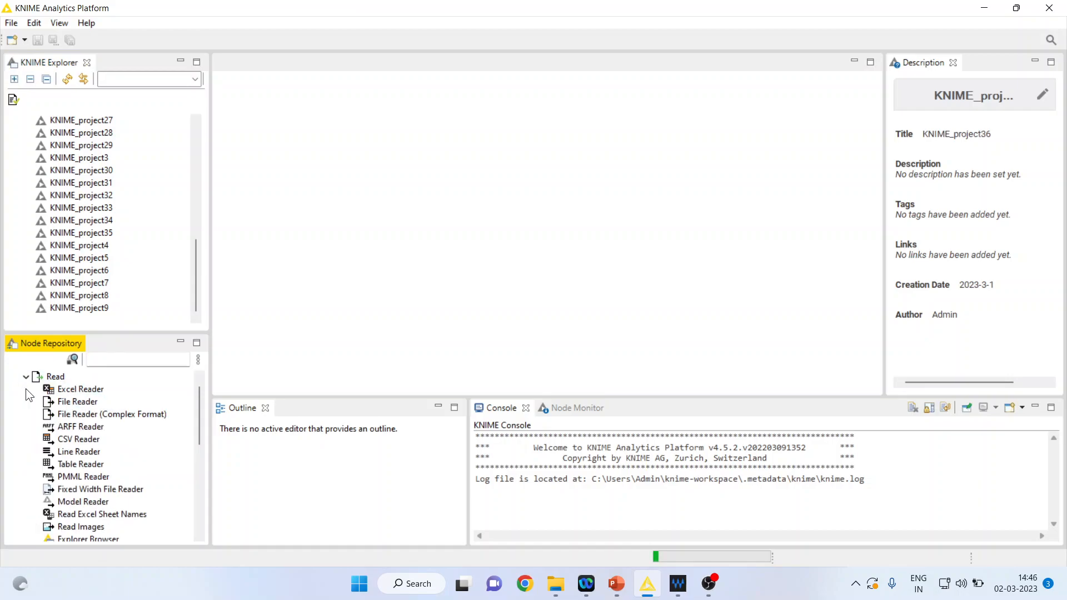
click(80, 389)
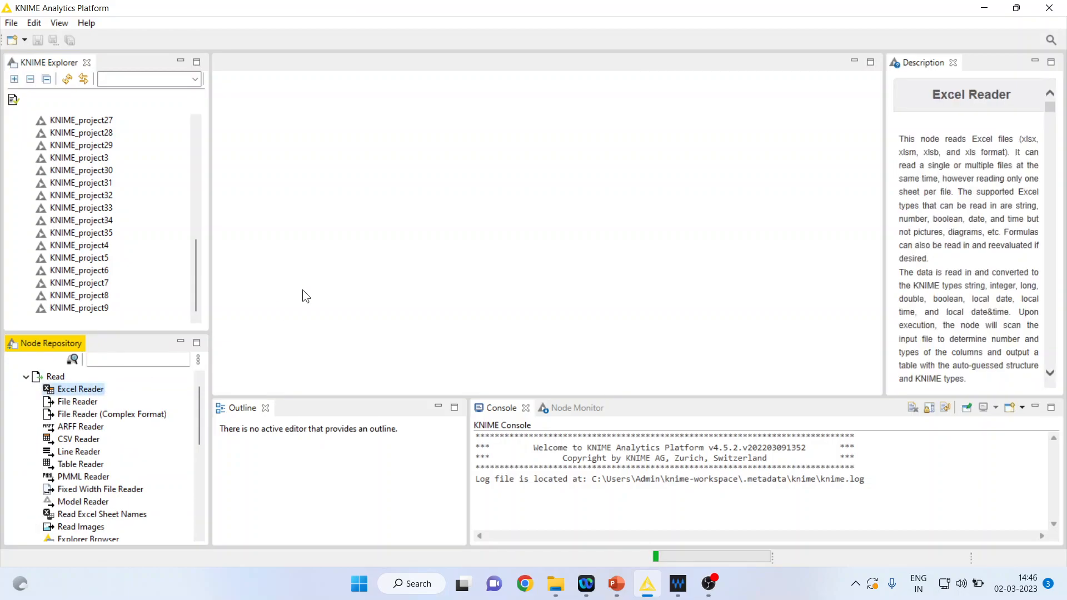
mouse_move(73, 396)
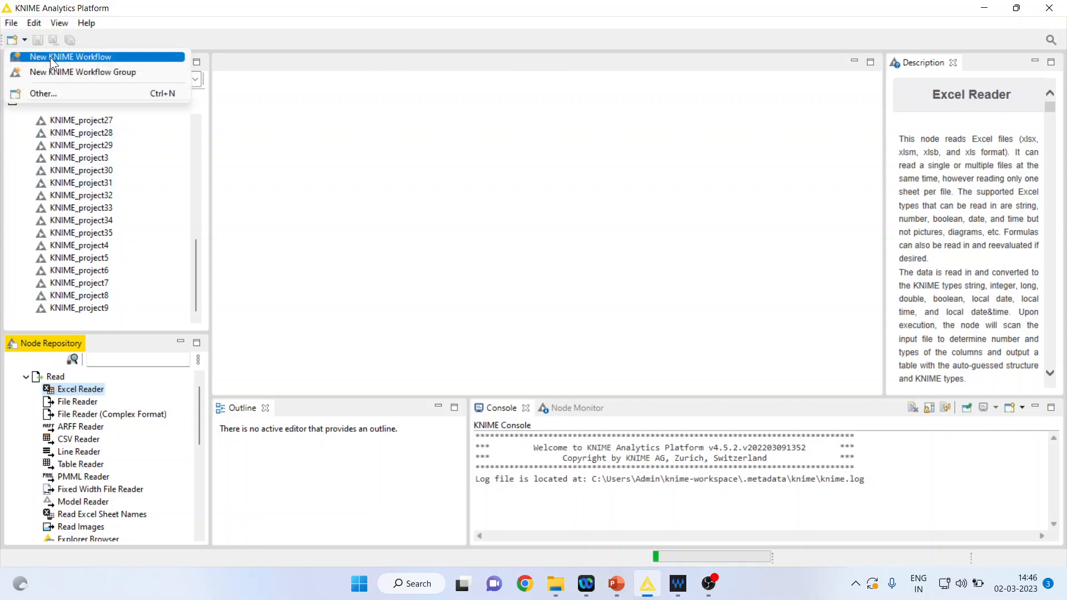
Step: Create workflow KNIME_project36 with an Excel Reader node moved to the canvas top-left
click(69, 57)
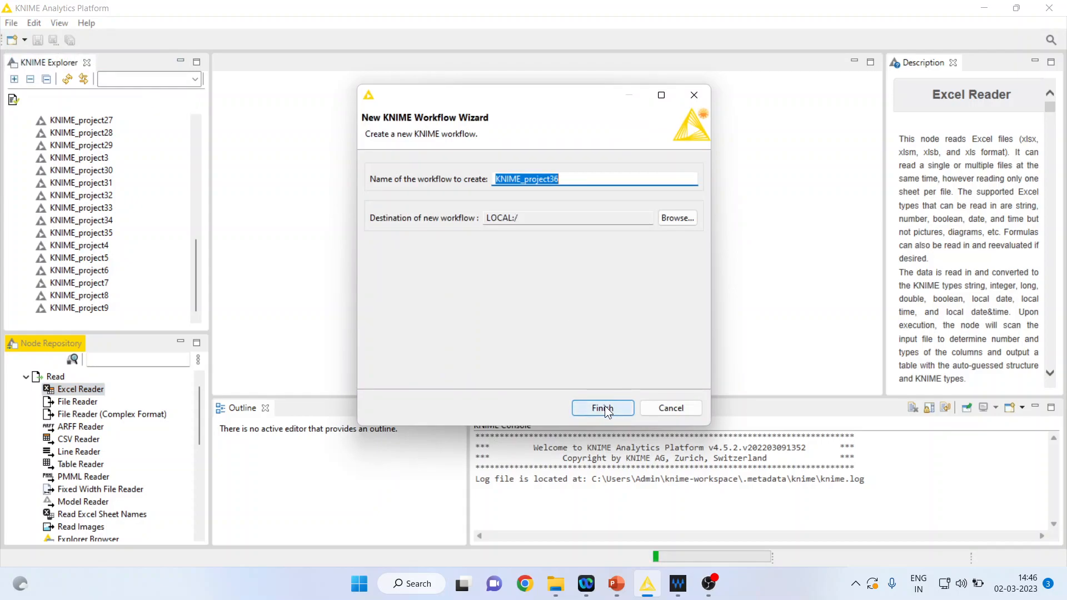
click(601, 408)
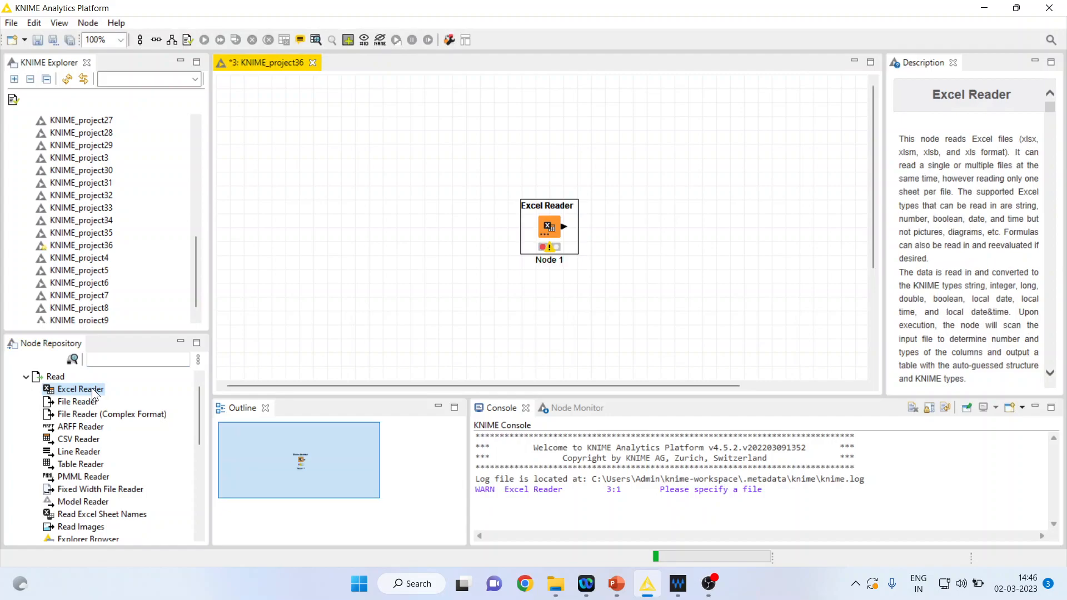
drag(549, 228, 298, 129)
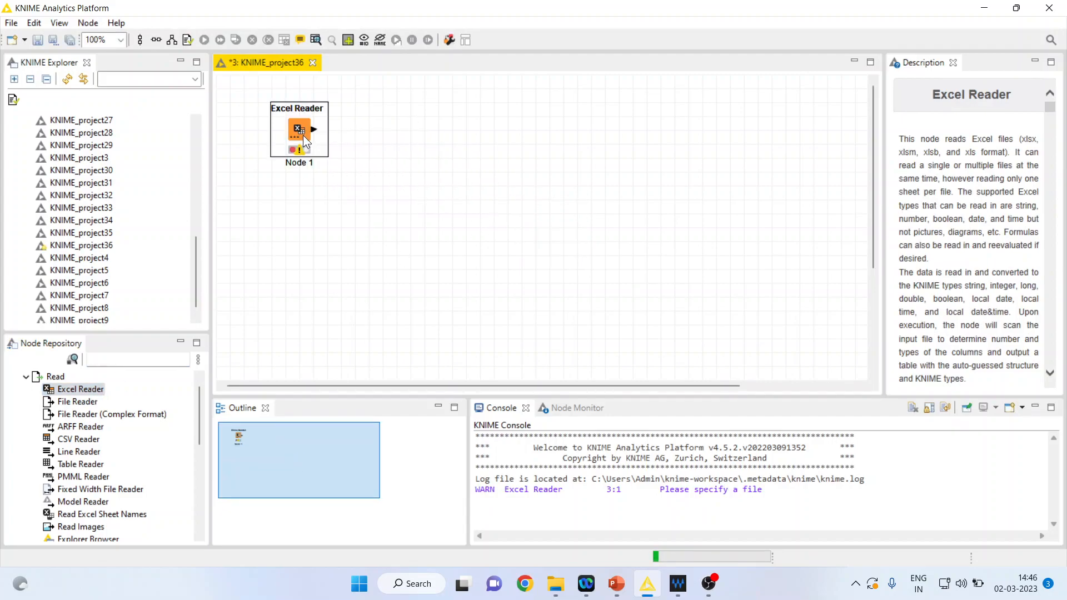
drag(297, 129, 284, 116)
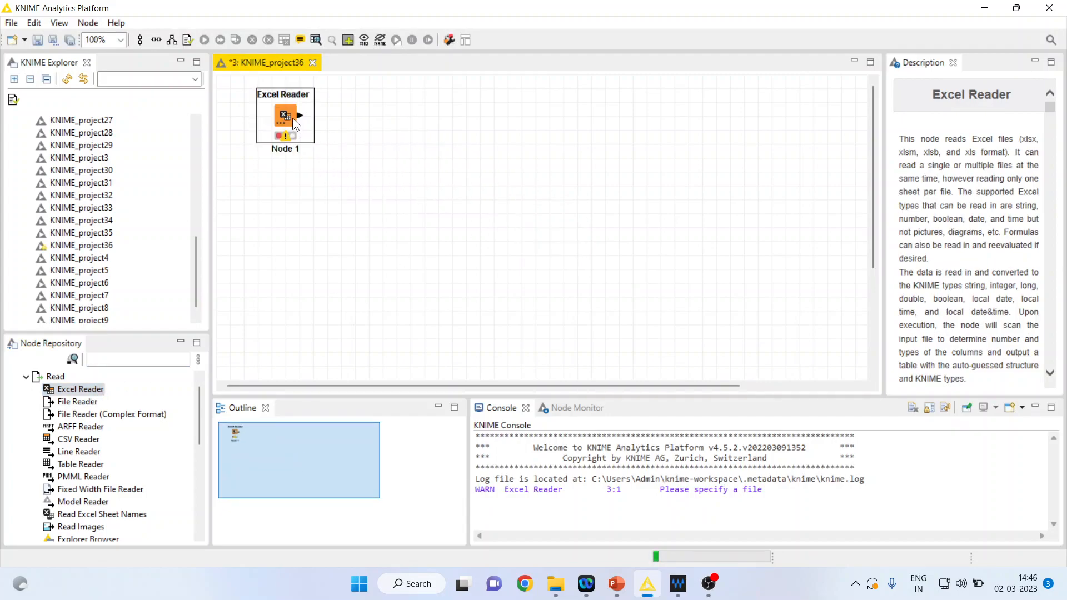
mouse_move(362, 150)
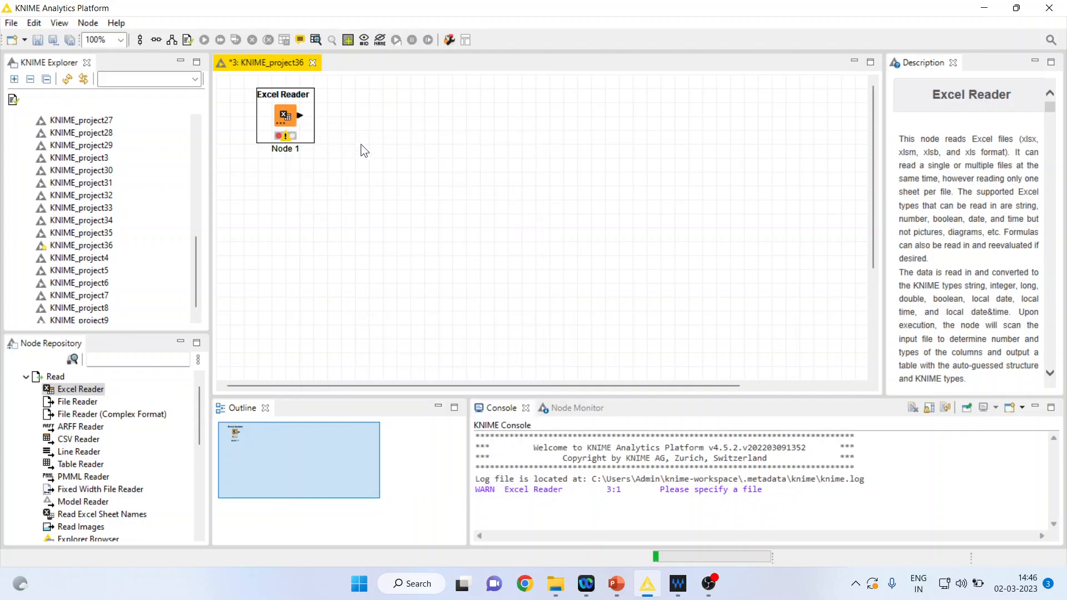
Step: Configure the Excel Reader with customer-churn-data.xlsx from the Knime > Data folder
double_click(285, 116)
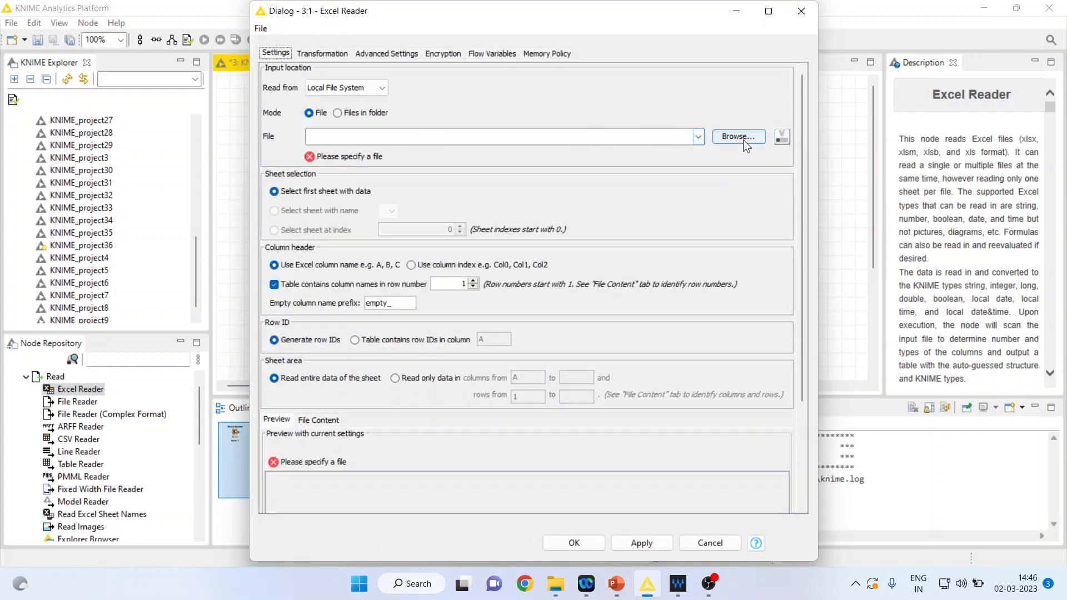
click(738, 137)
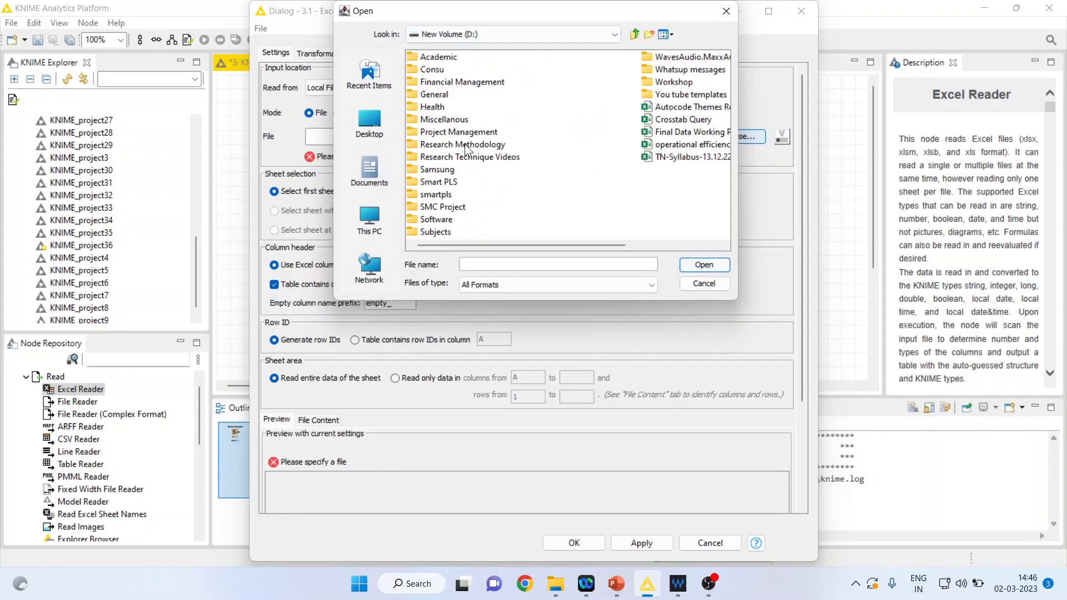
double_click(465, 144)
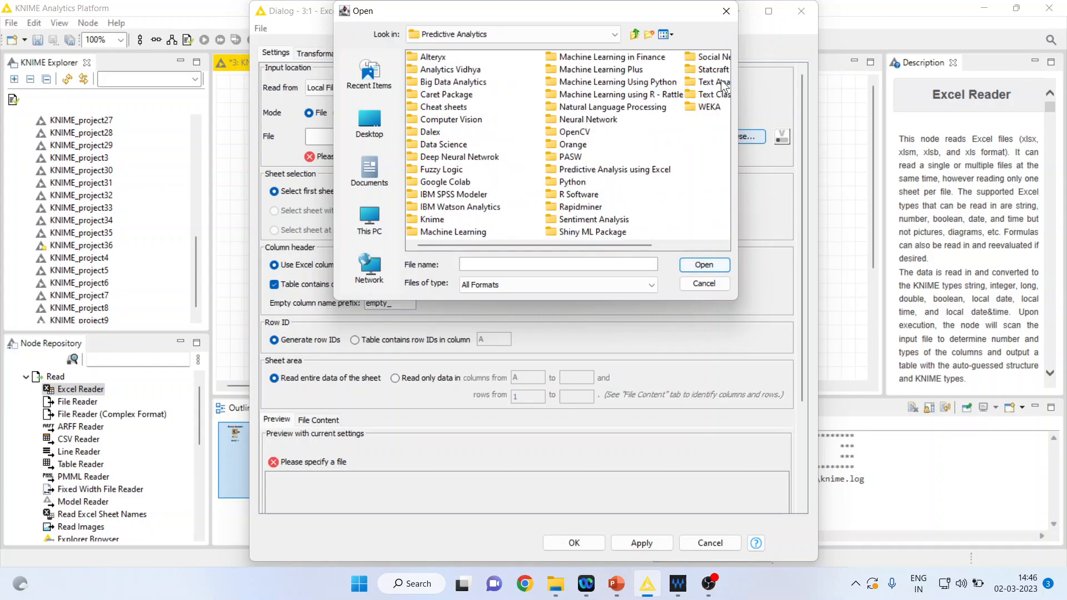
double_click(432, 219)
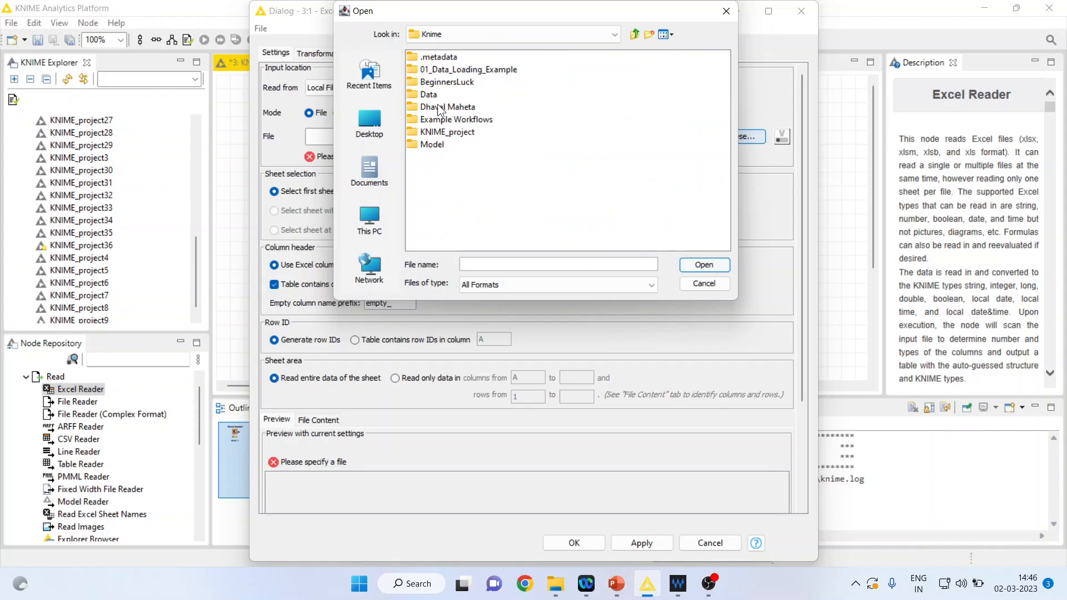
double_click(428, 94)
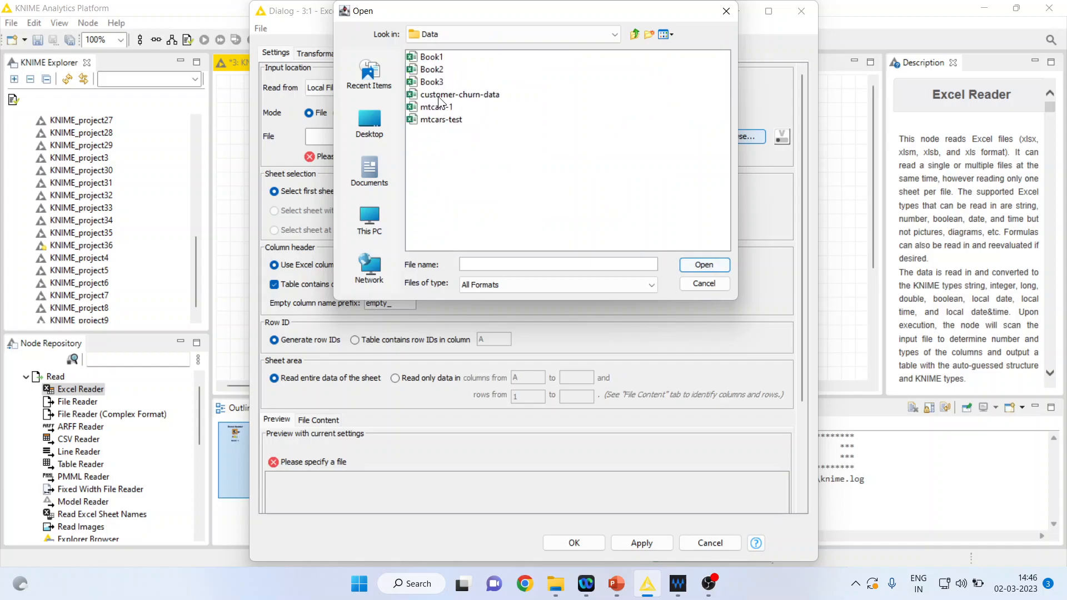
click(460, 94)
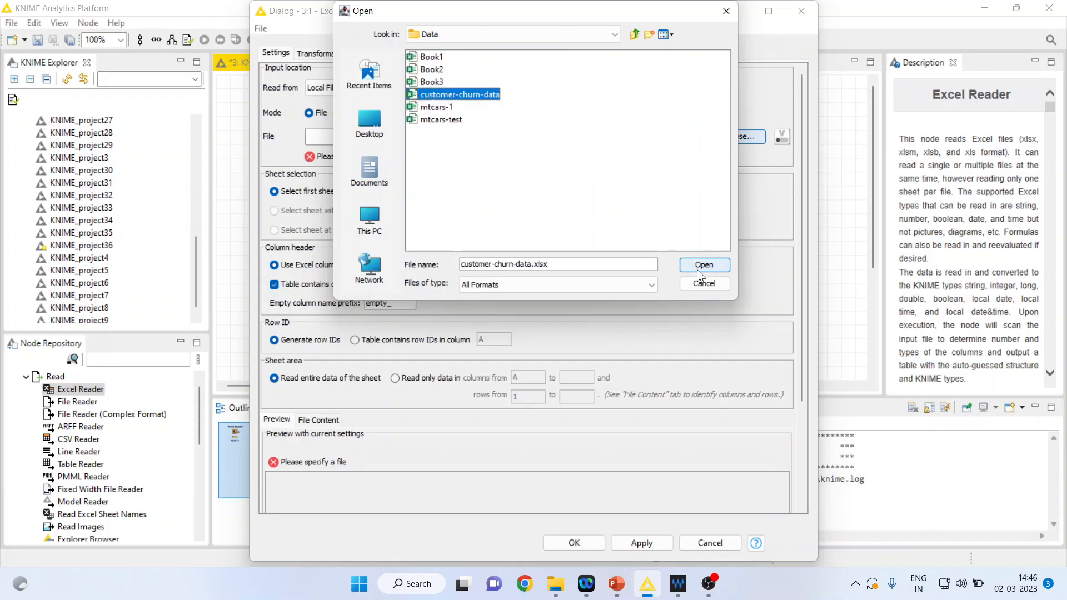
click(704, 265)
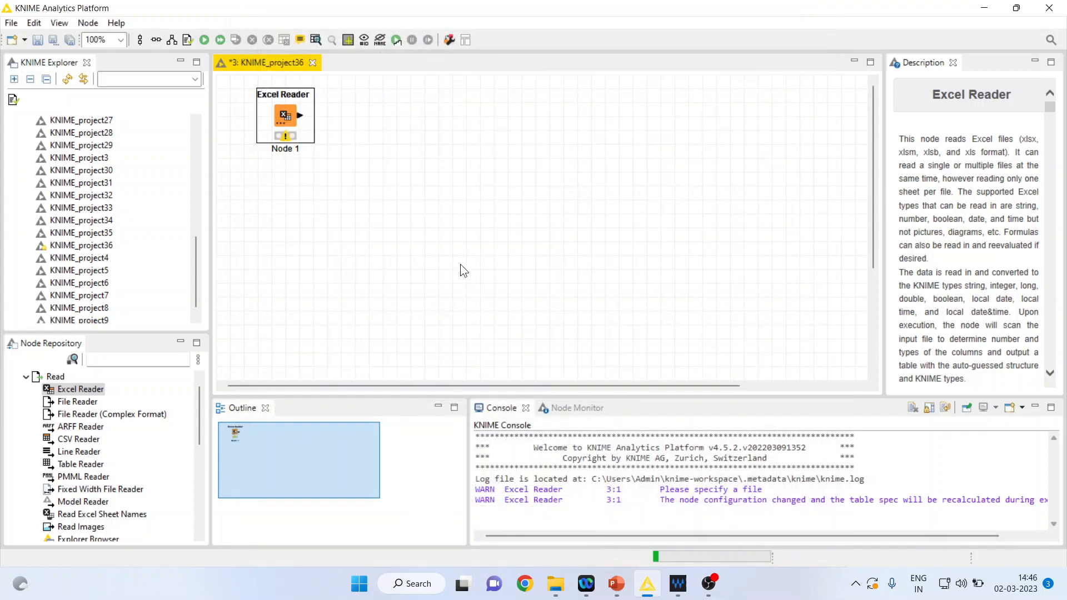
Step: Execute the Excel Reader node from its context menu
click(286, 114)
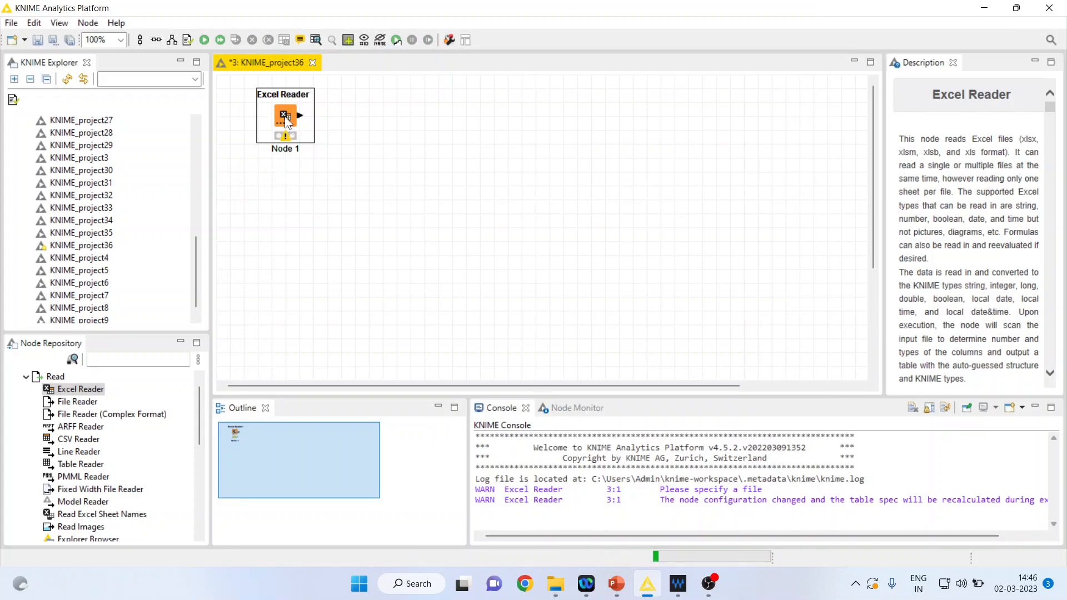
right_click(284, 116)
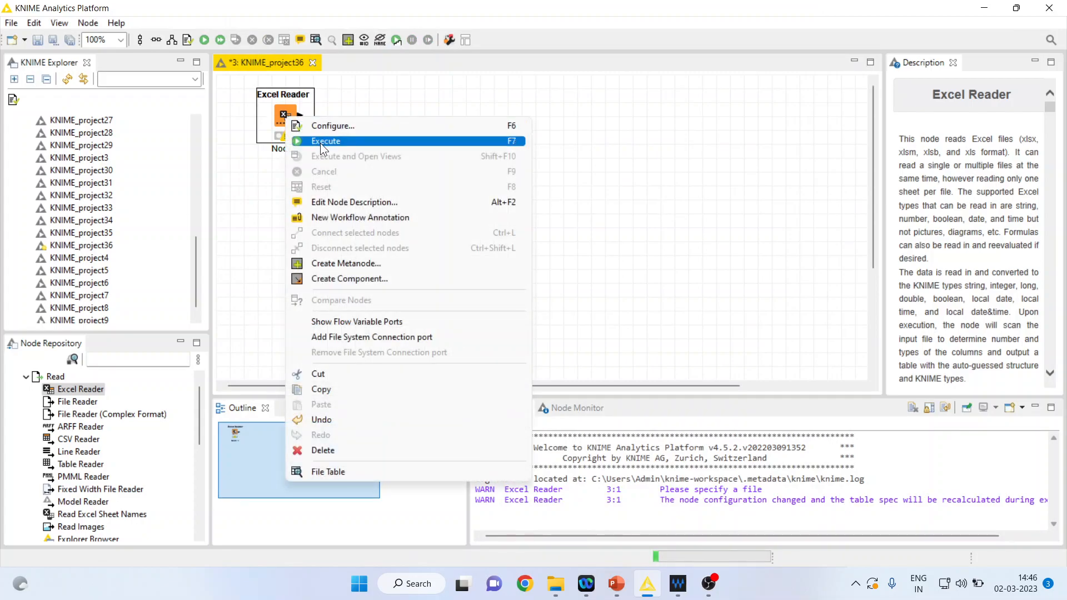
click(326, 141)
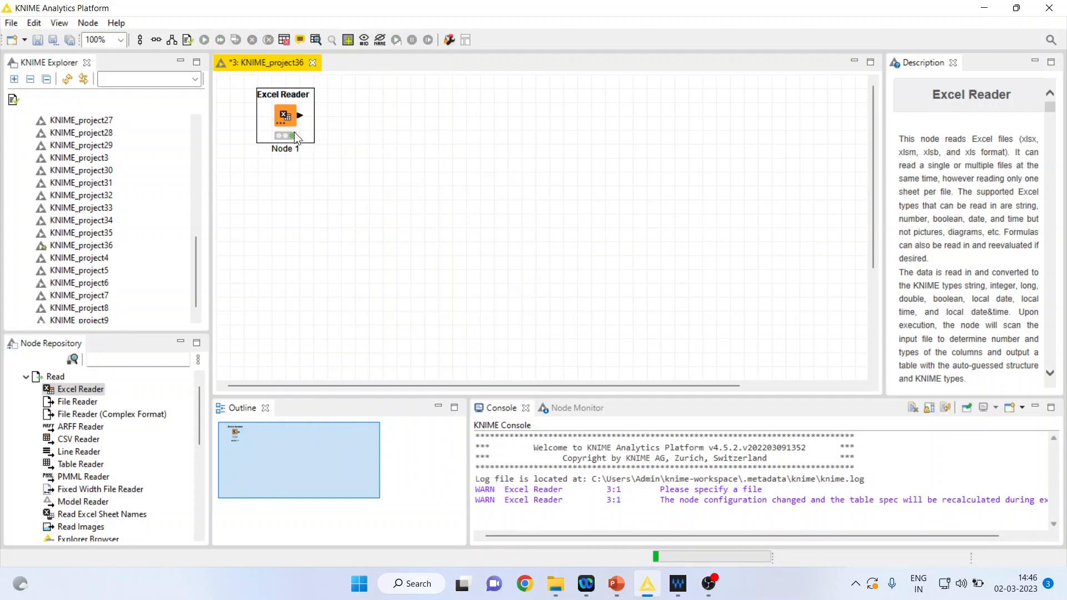
mouse_move(297, 141)
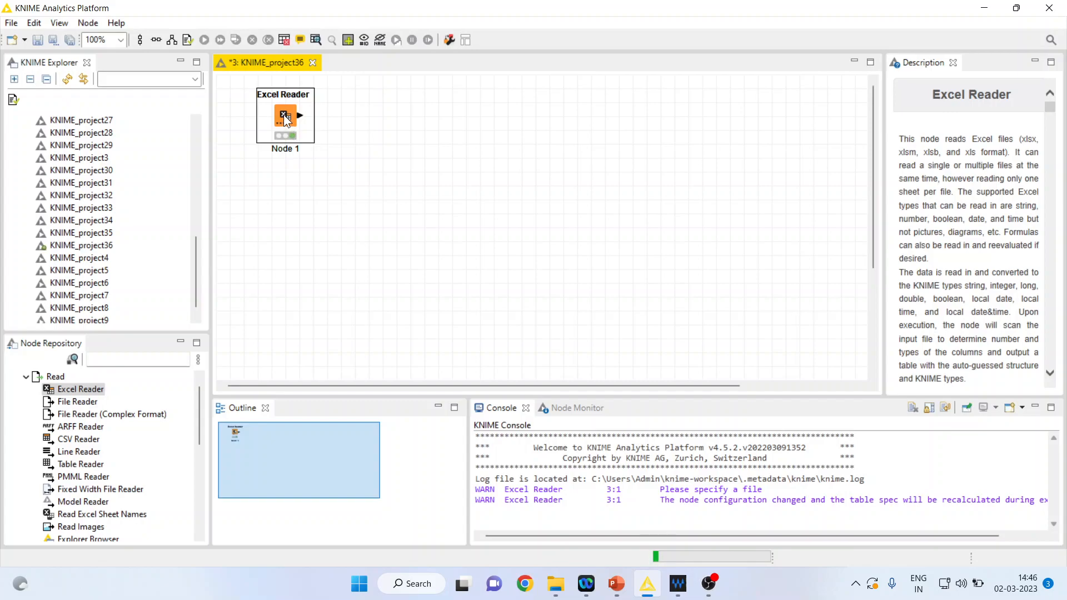
Step: Open the Excel Reader's File Table and sort its 996 rows by Age descending
right_click(285, 116)
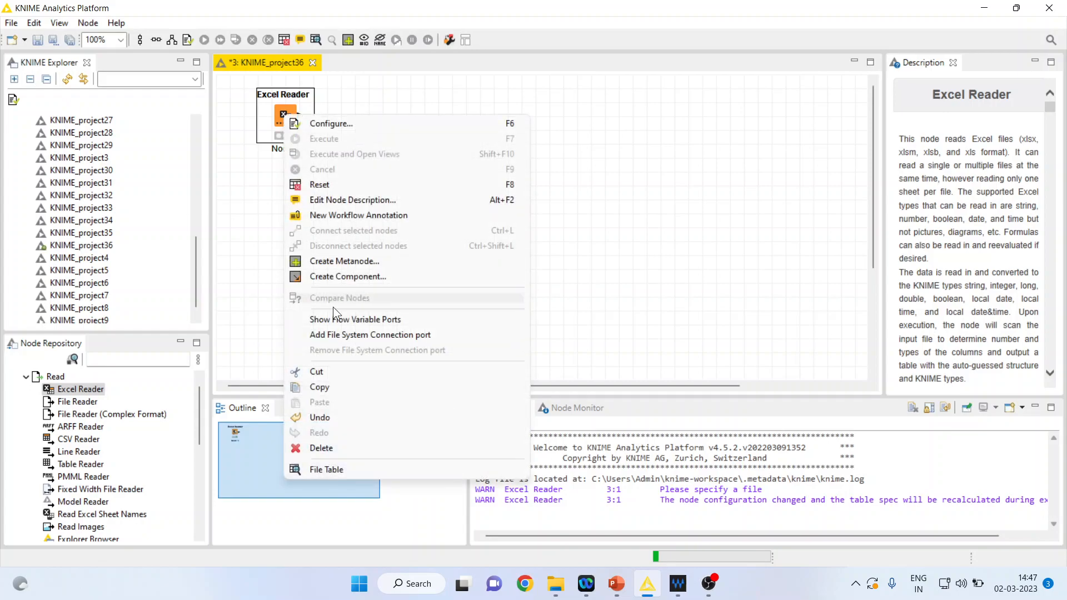
click(325, 469)
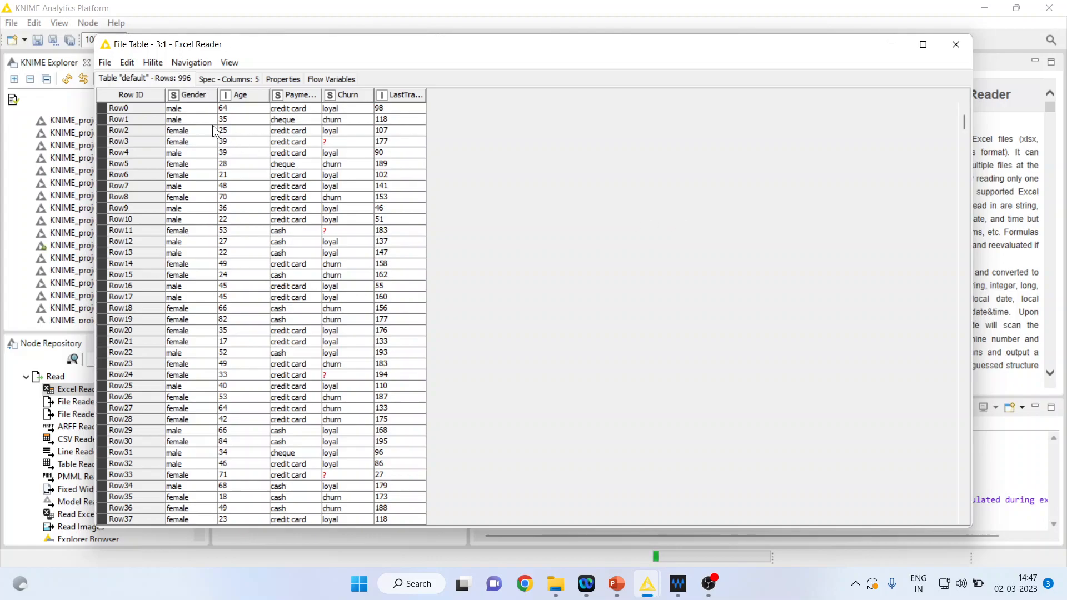
mouse_move(257, 153)
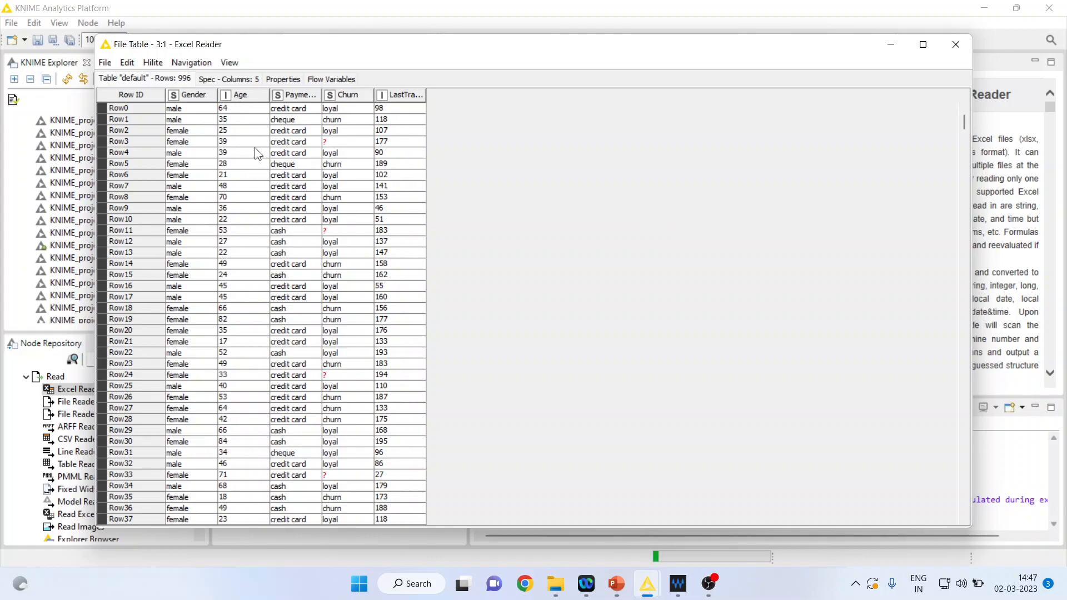
mouse_move(256, 102)
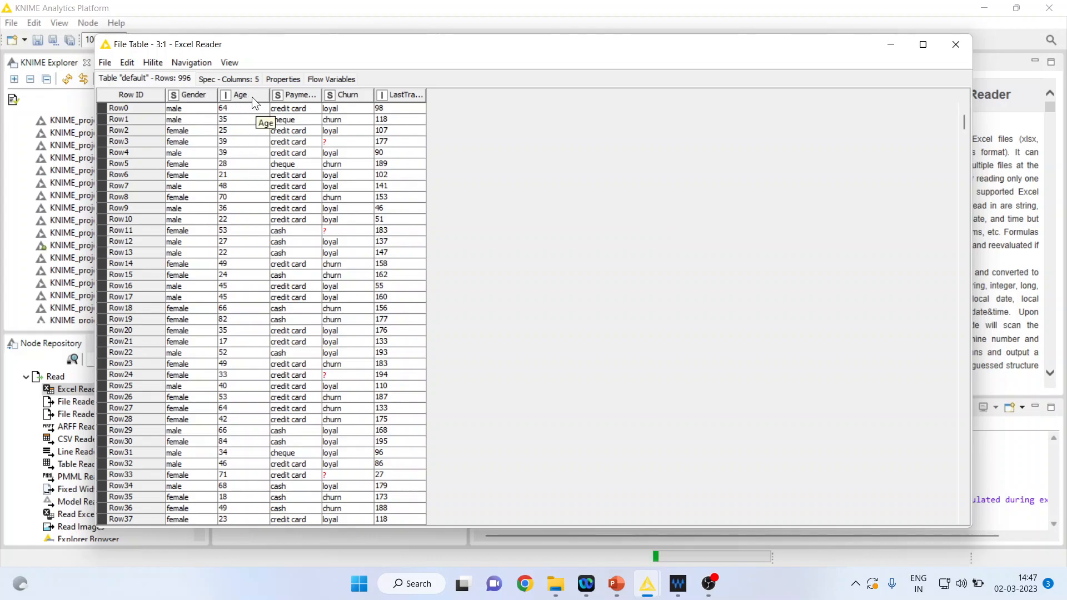
click(240, 94)
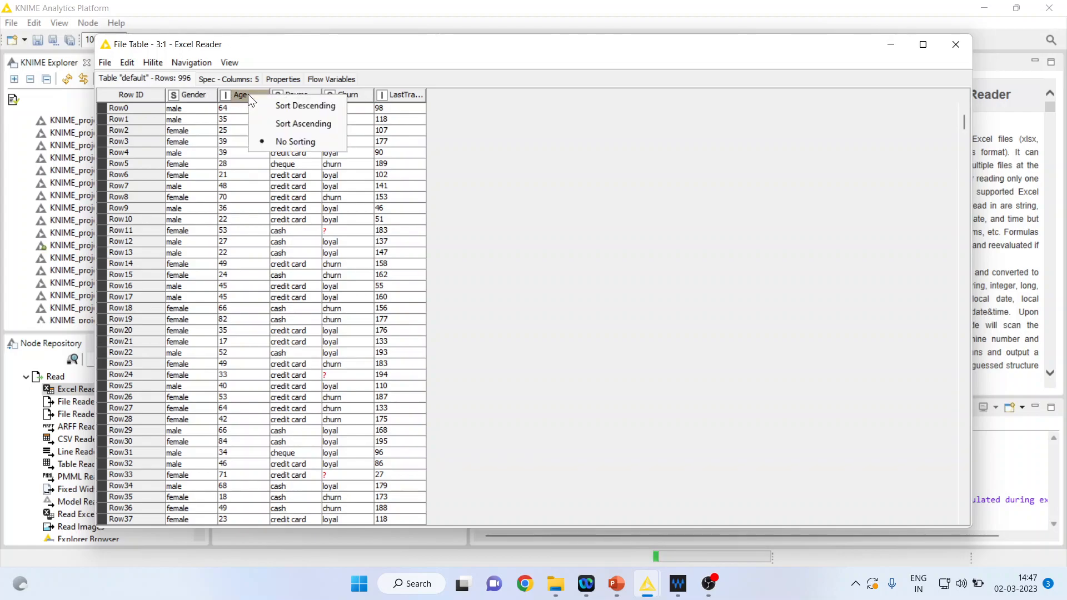
click(302, 124)
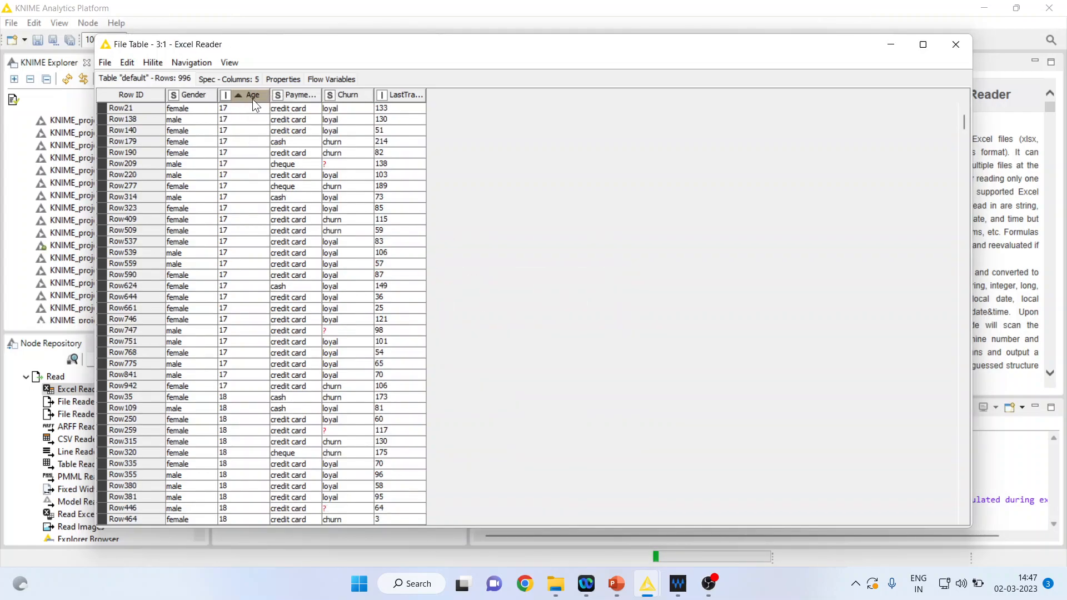
click(252, 95)
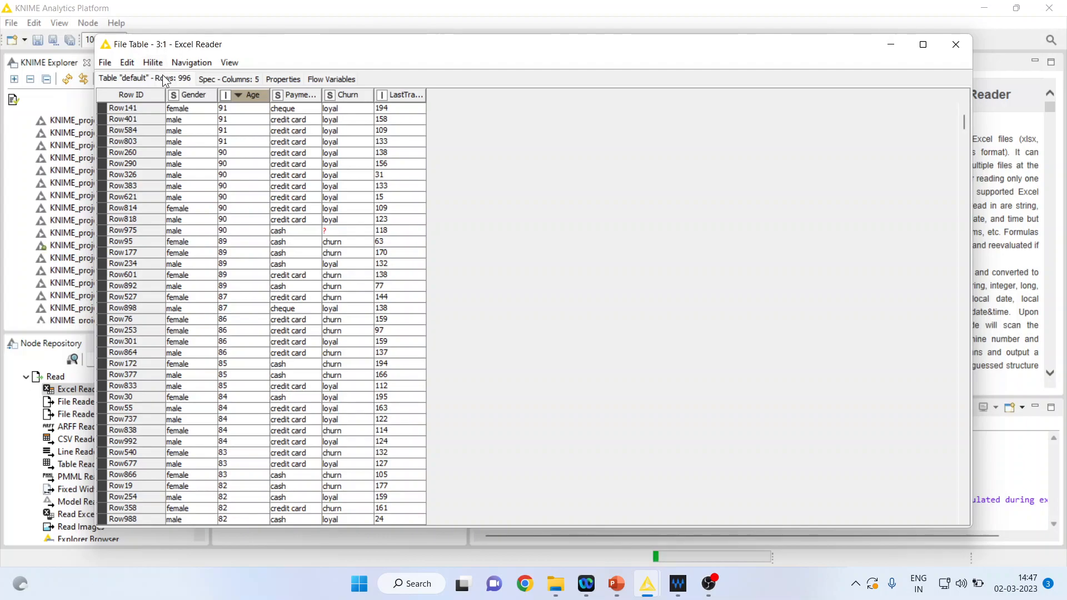
mouse_move(196, 114)
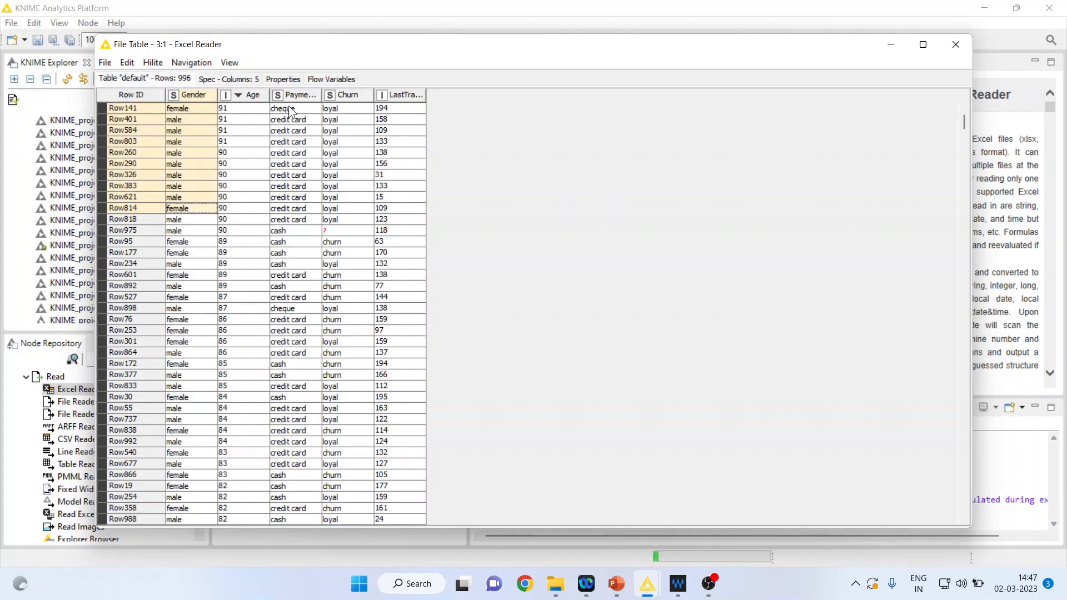
Step: Filter the table to show only the hilited rows via Hilite > Filter > Show Hilited Only
click(152, 63)
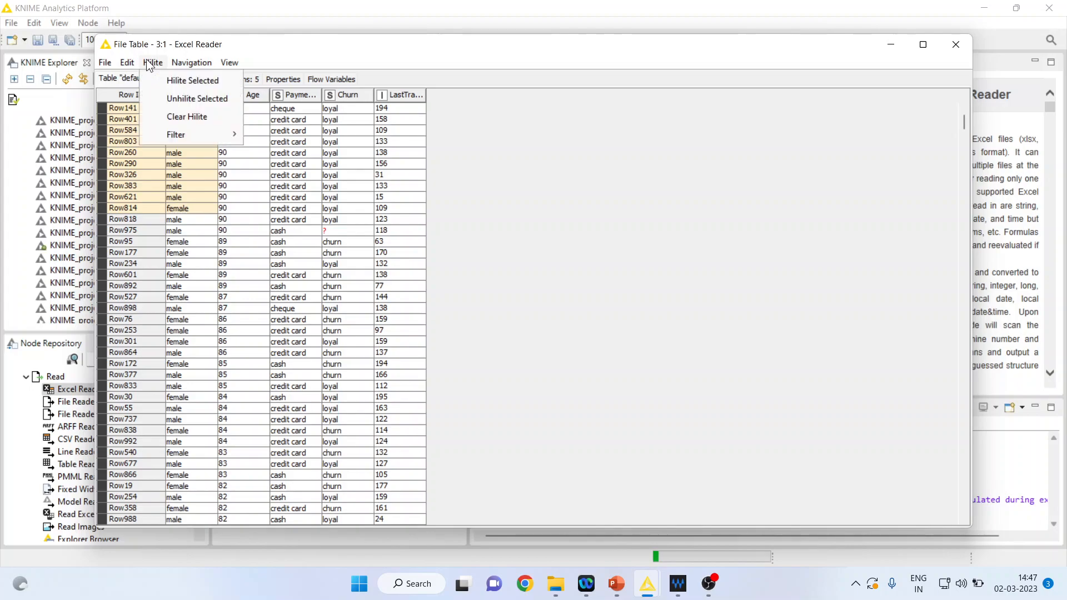
mouse_move(177, 135)
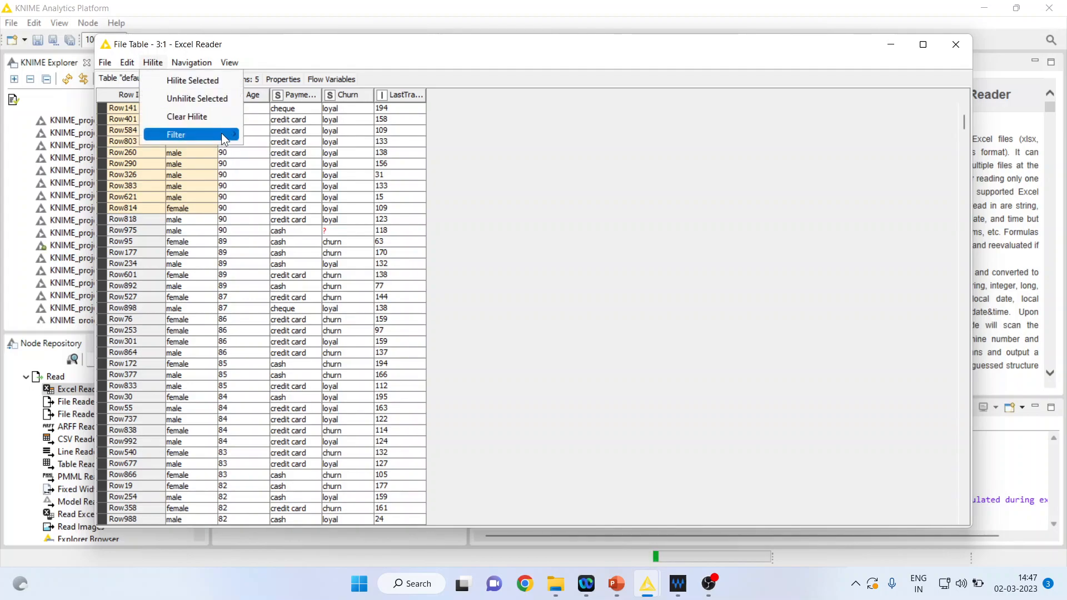
click(177, 135)
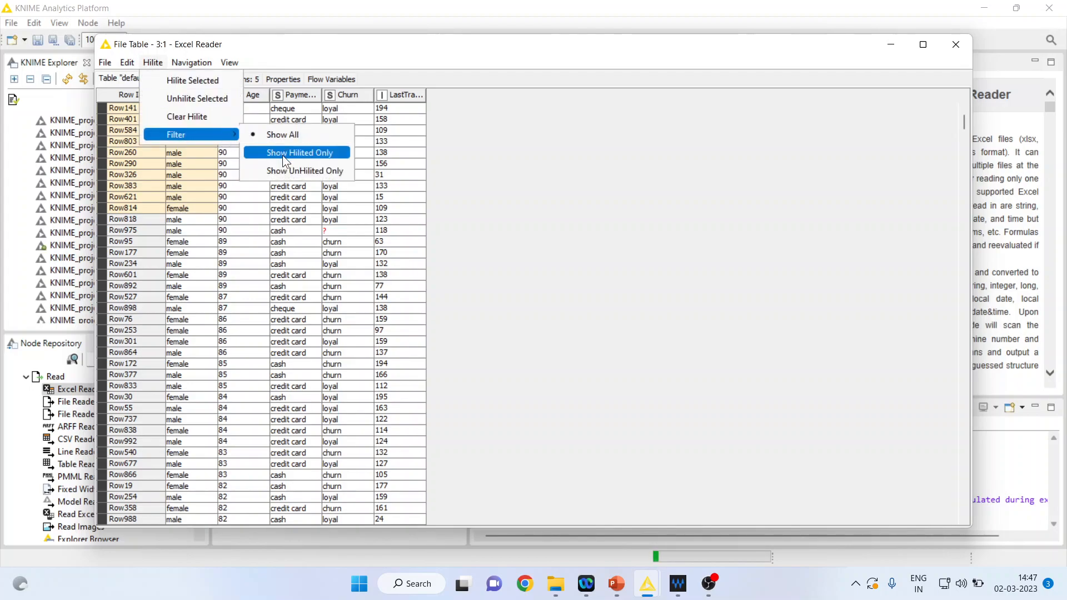
click(299, 152)
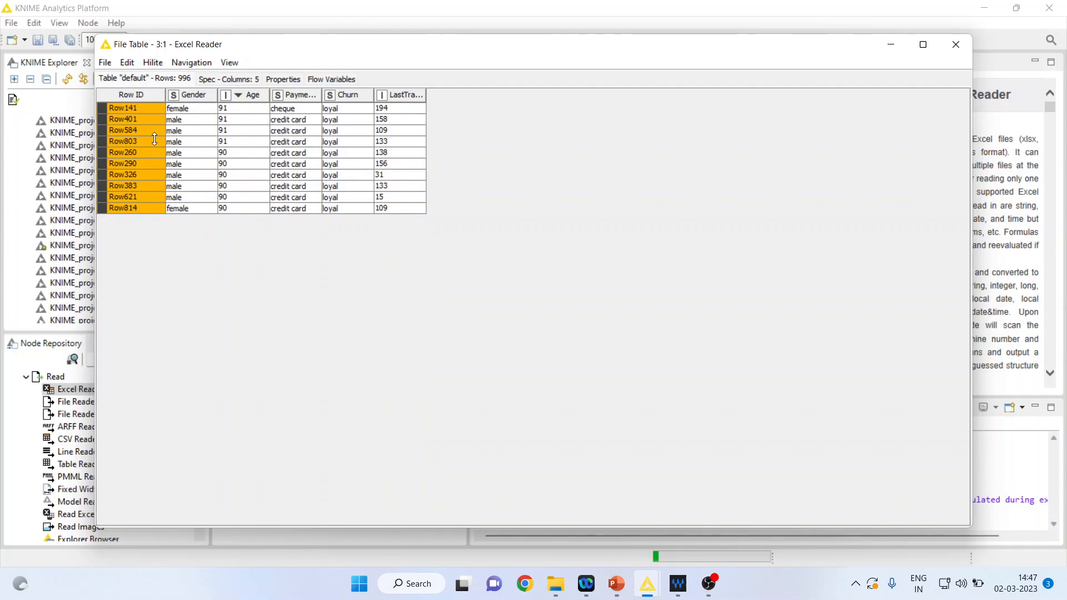
mouse_move(171, 230)
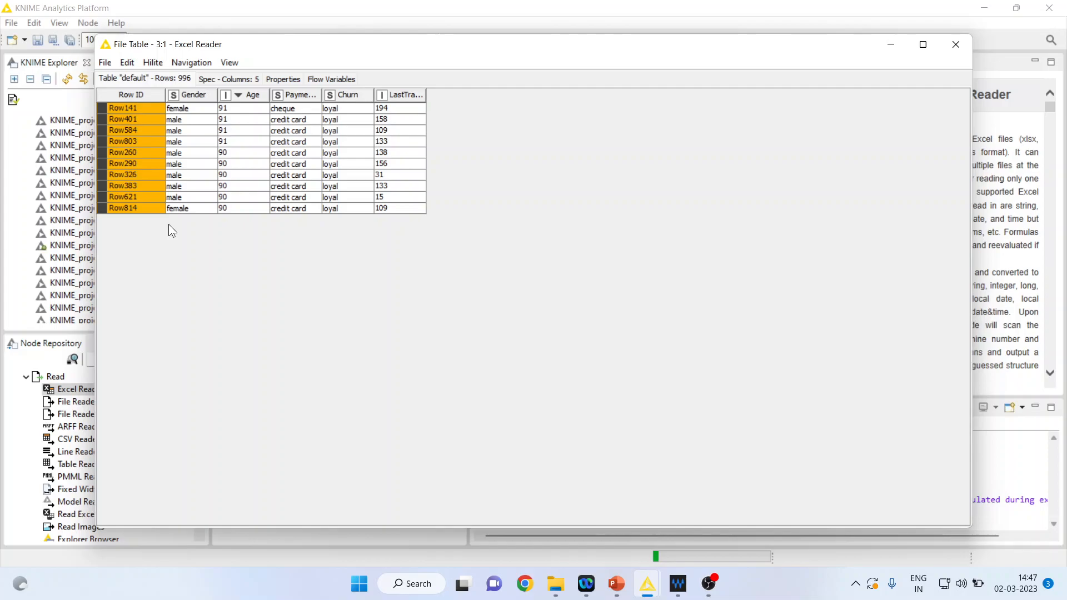
mouse_move(152, 63)
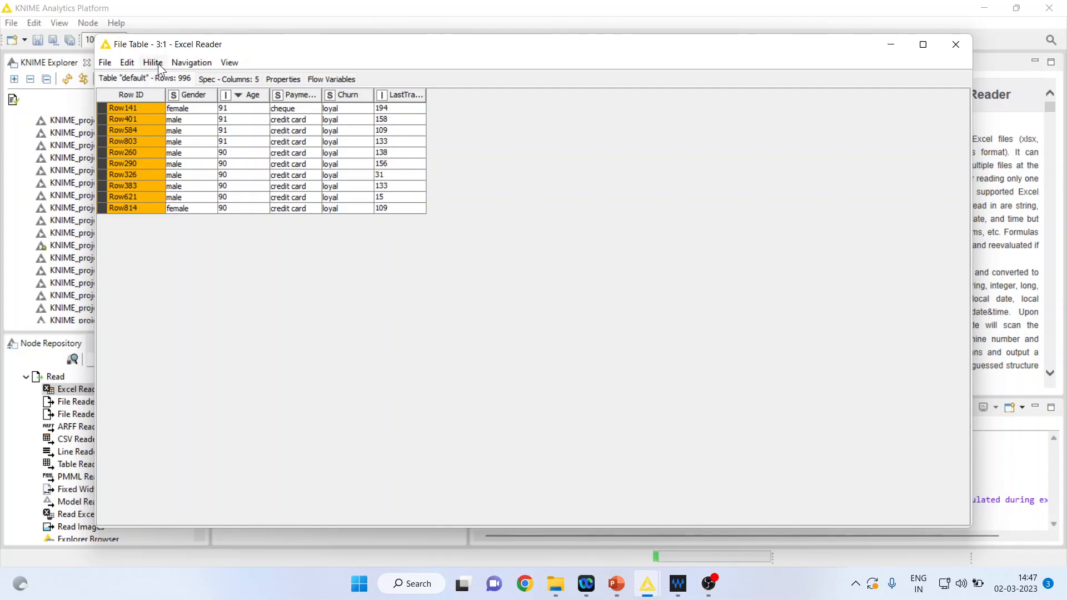
Step: Filter the table to Show UnHilited Only, then switch back to the PowerPoint slide
click(152, 62)
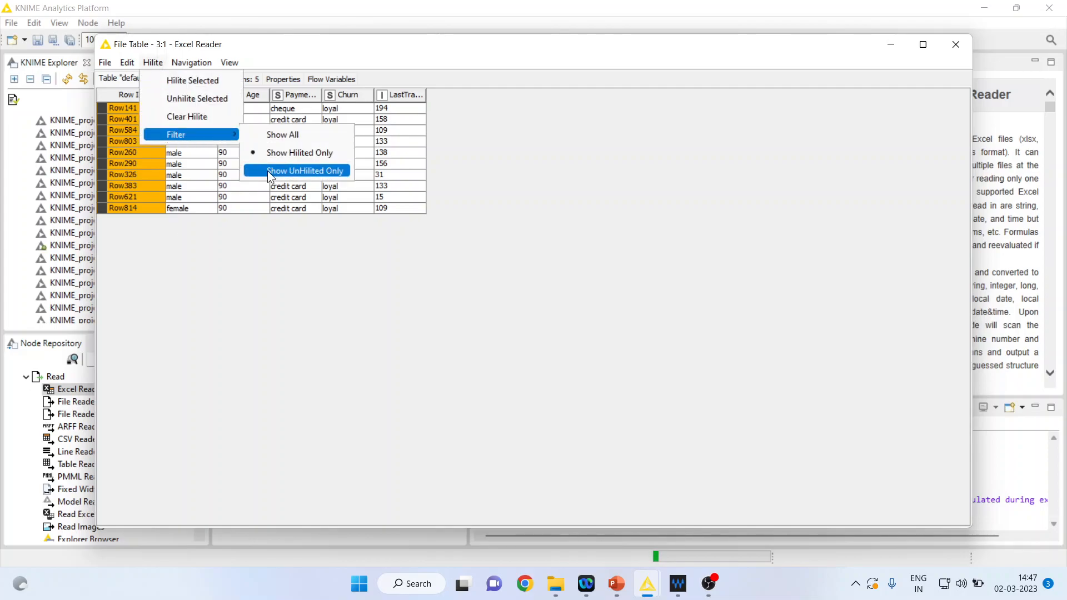
click(304, 172)
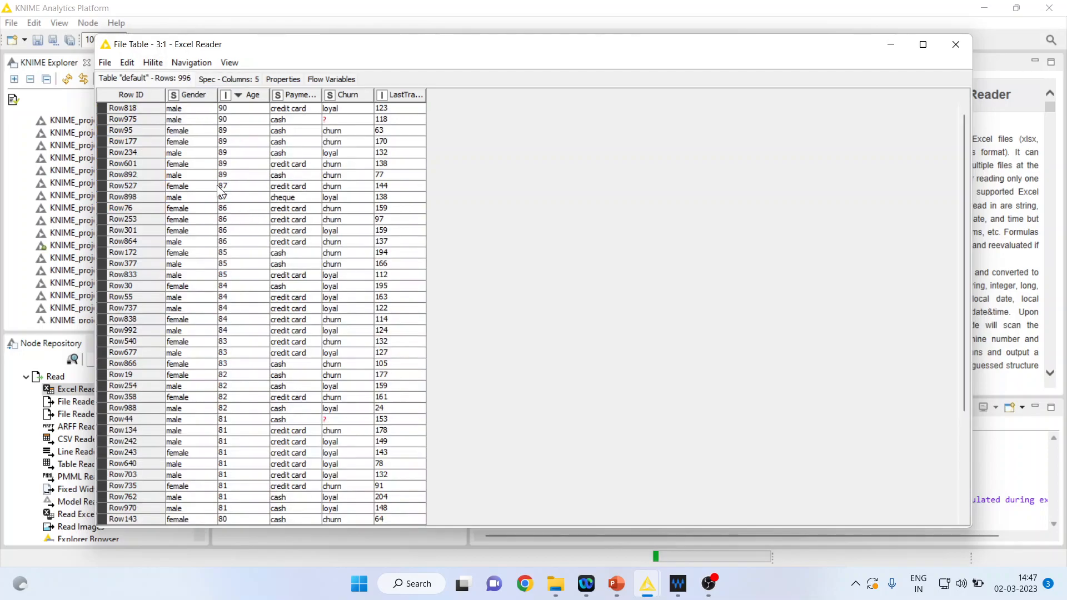
mouse_move(180, 217)
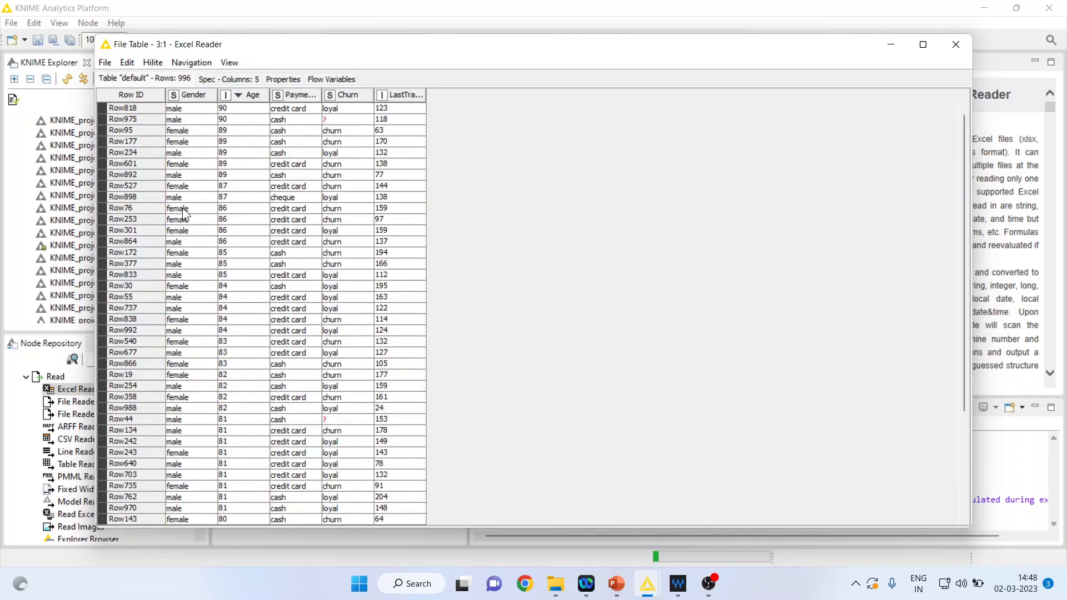
click(152, 62)
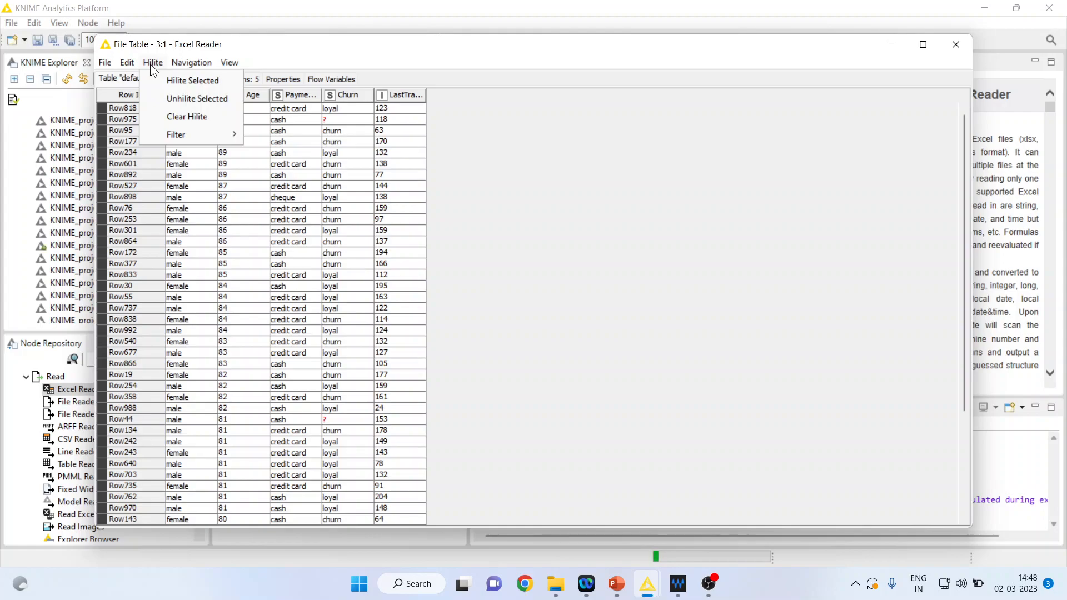
click(177, 135)
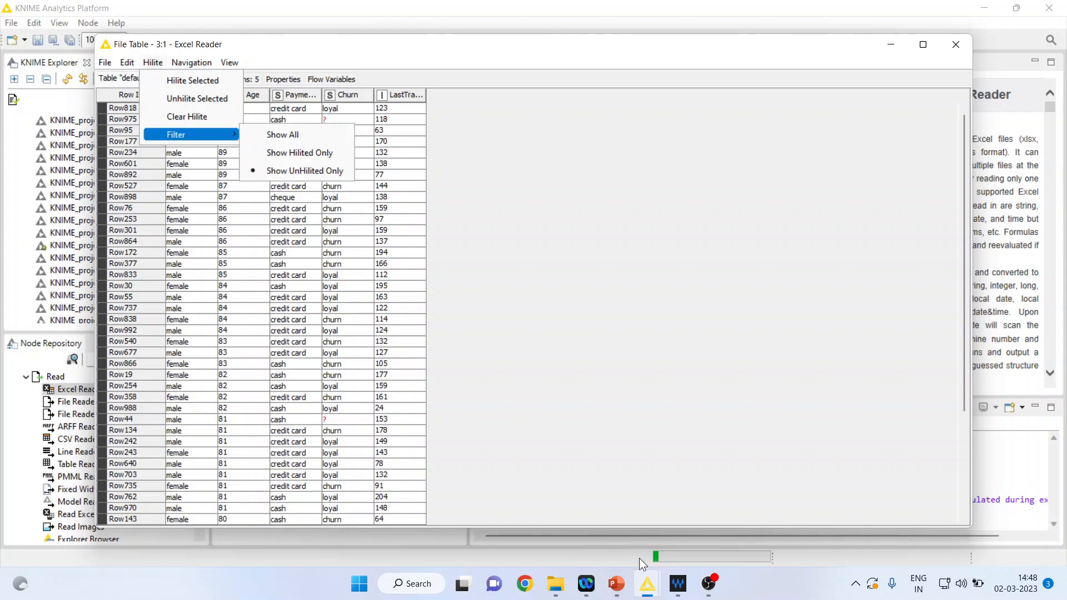
click(614, 584)
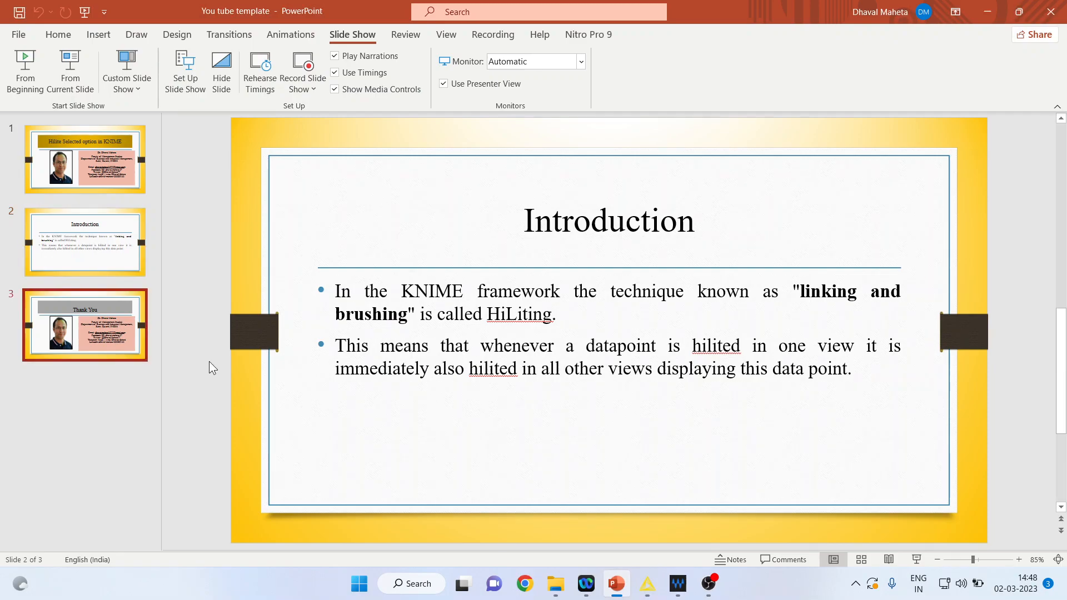